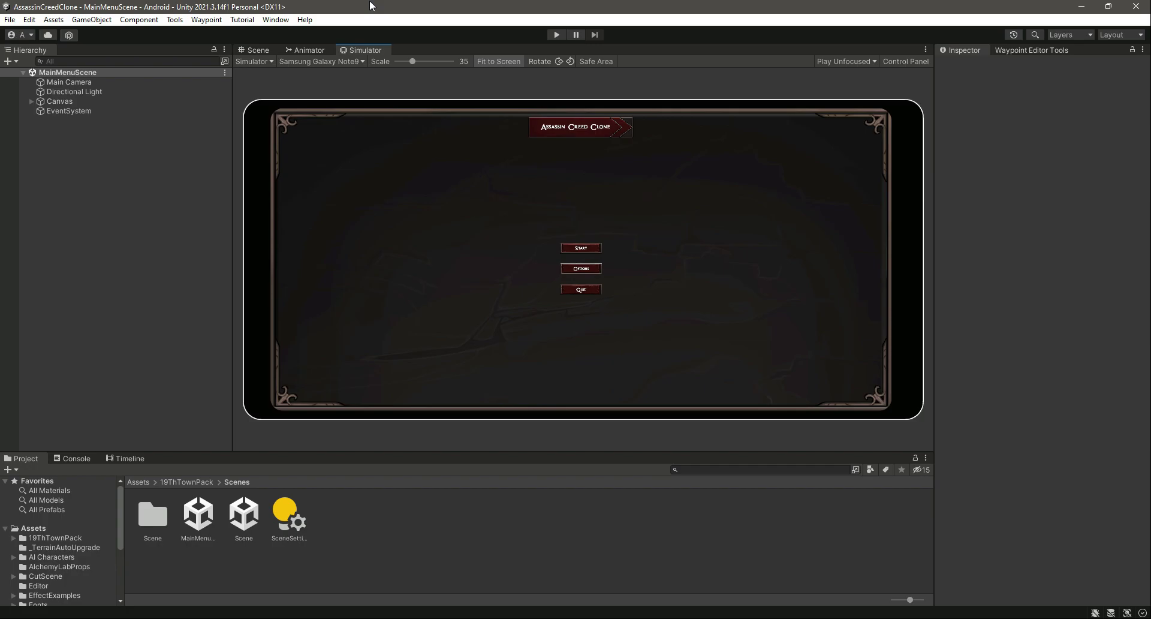
mouse_move(453, 253)
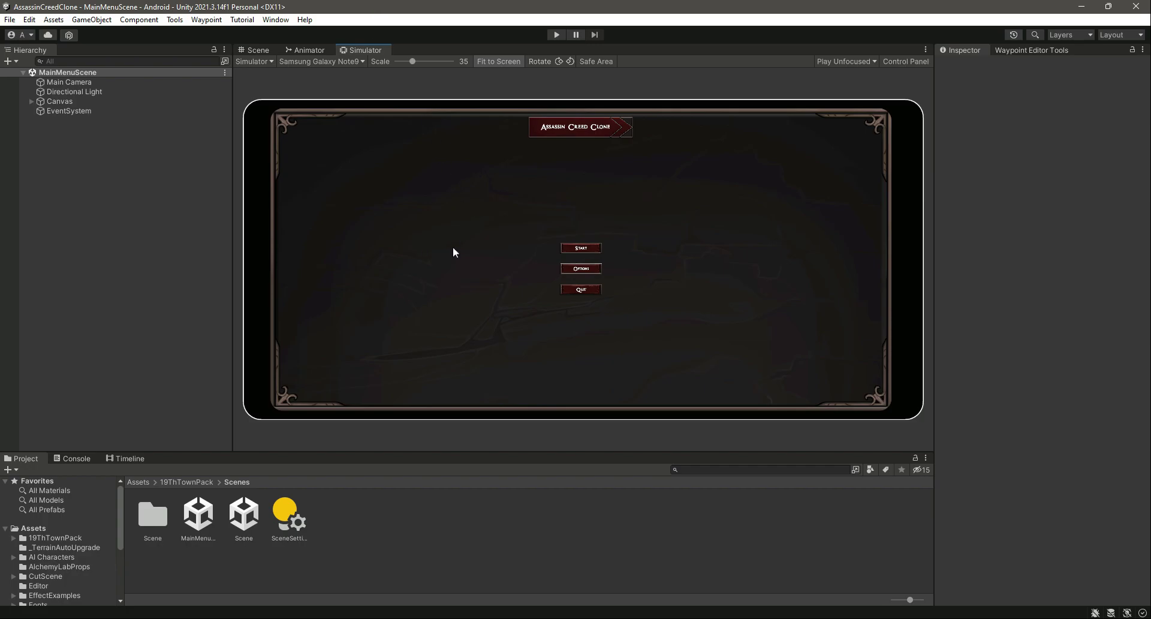
mouse_move(412, 149)
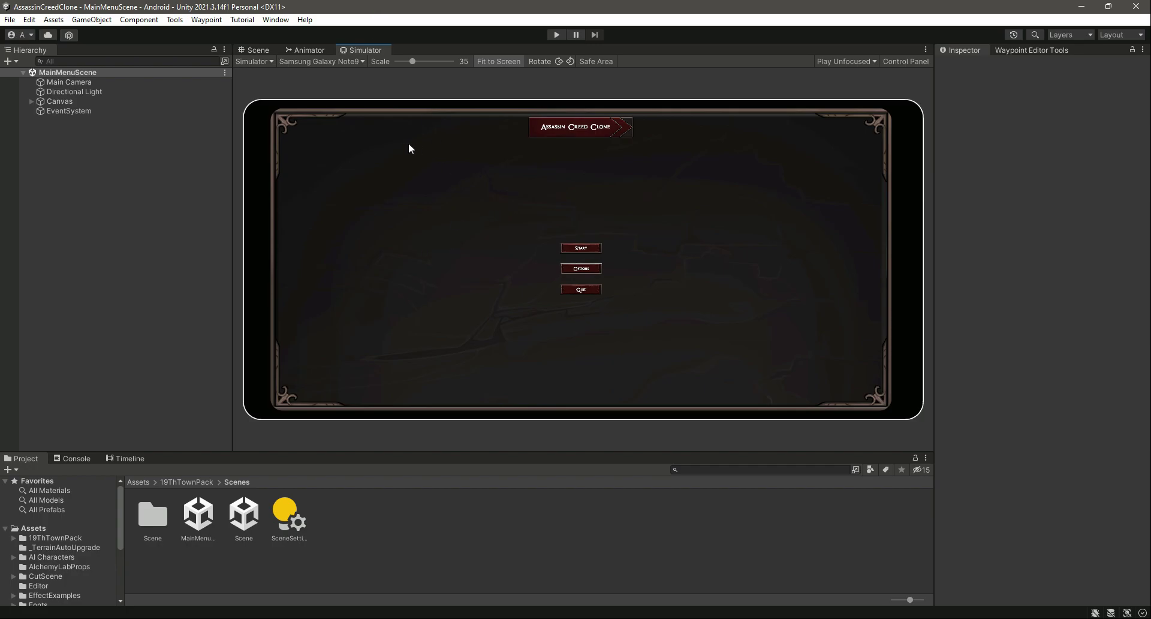
mouse_move(580, 279)
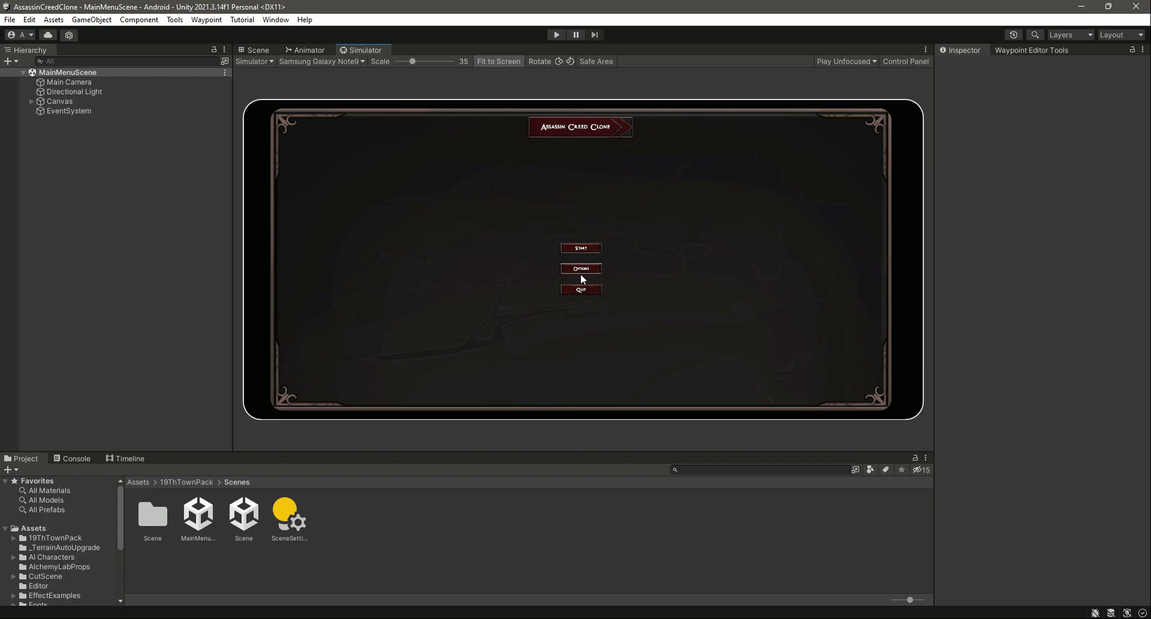
mouse_move(263, 69)
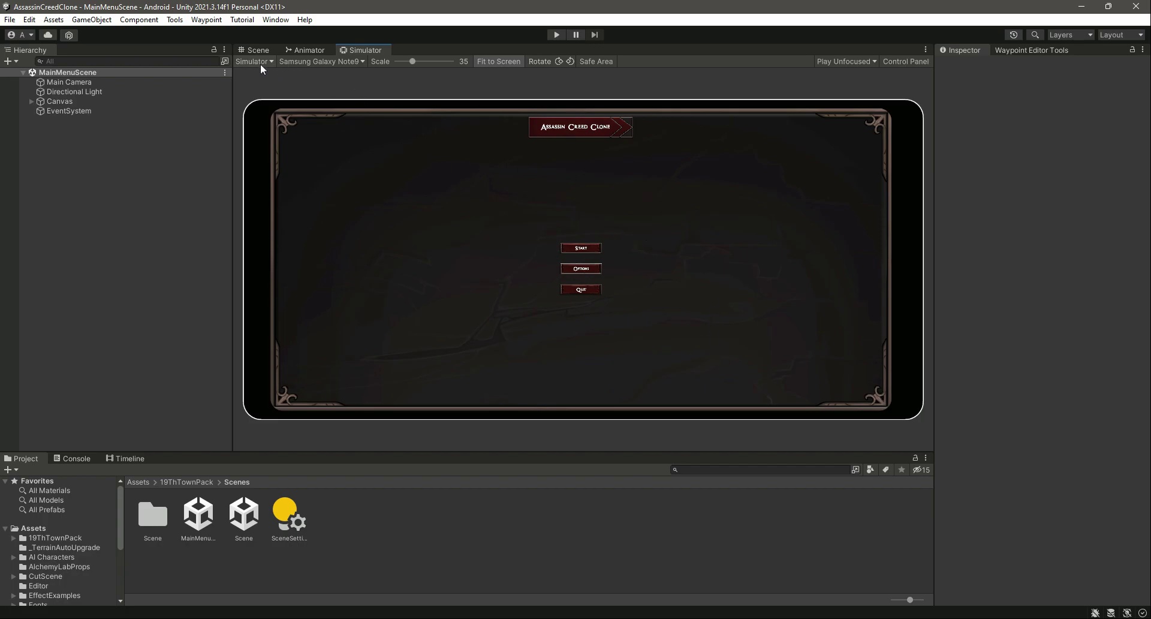
Step: Keep the phone simulator preview and return to the Scene view
click(255, 61)
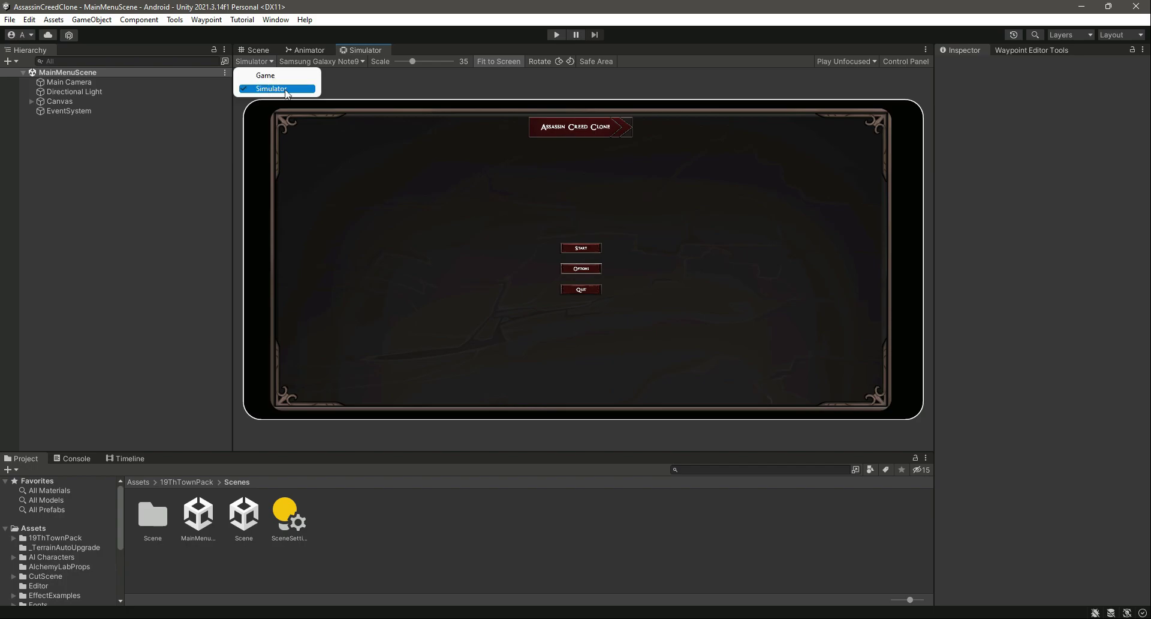
click(276, 89)
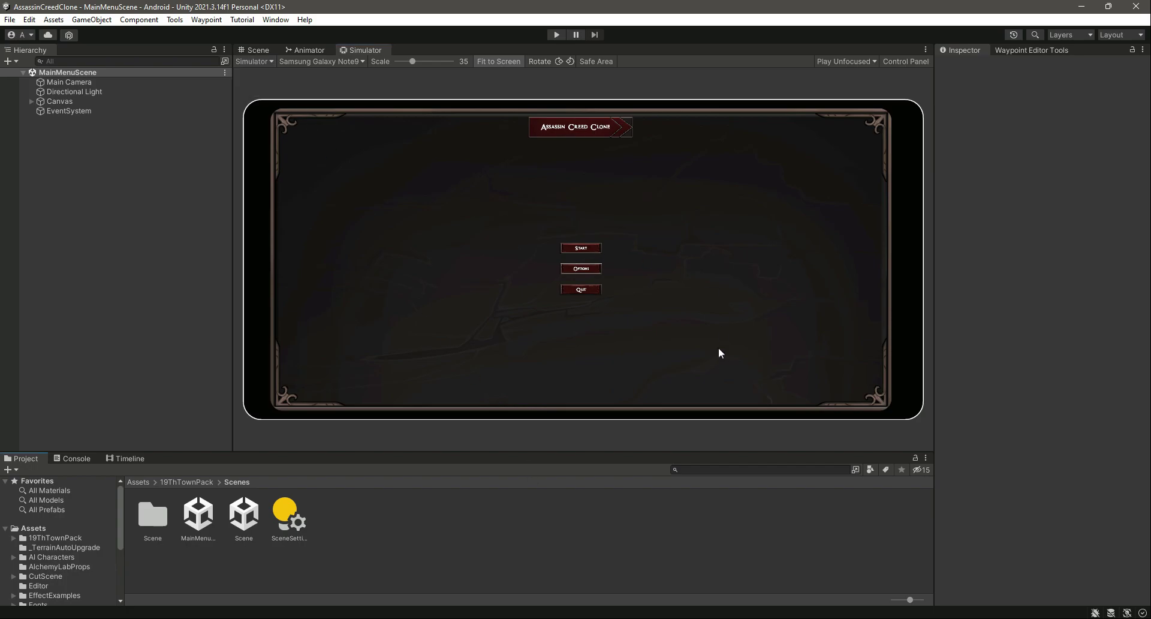
mouse_move(512, 245)
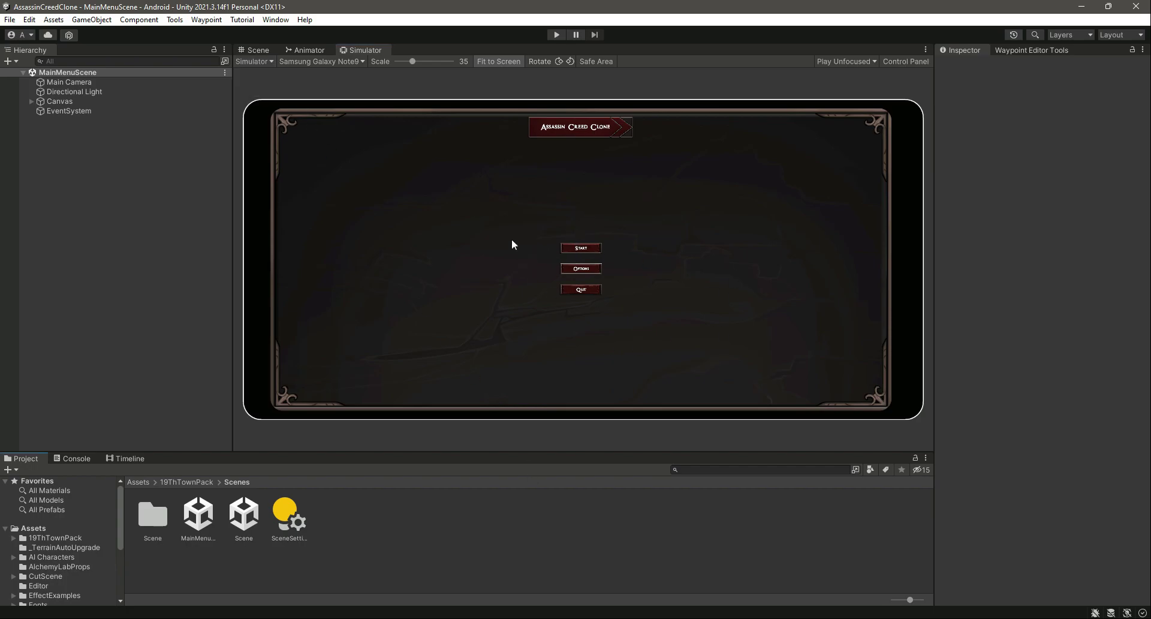
mouse_move(410, 226)
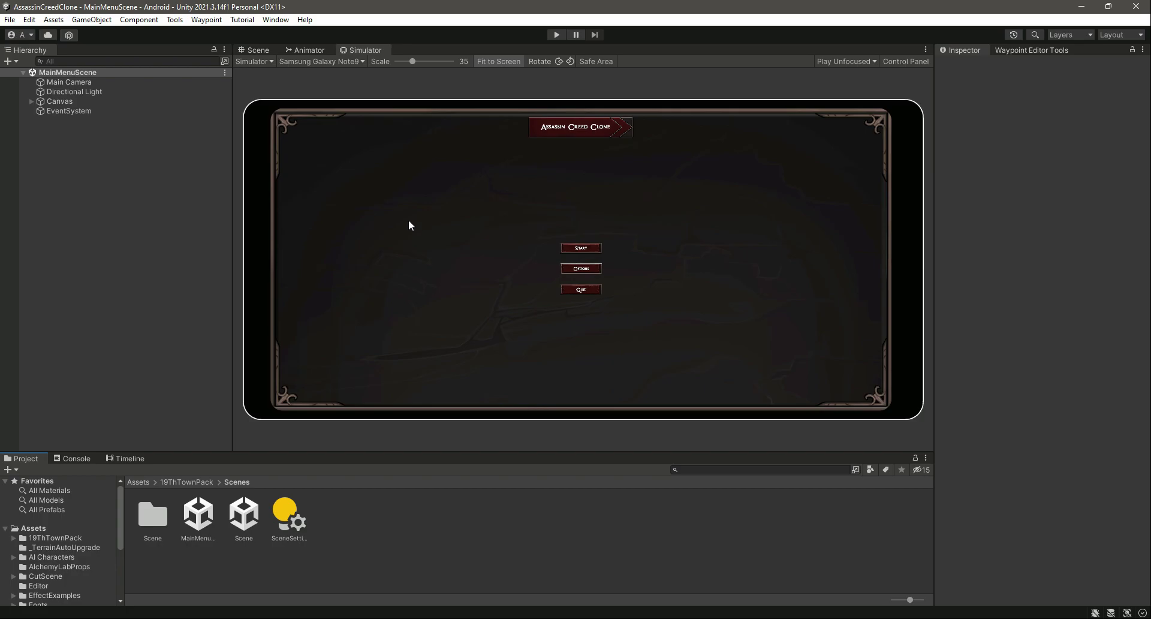
click(257, 50)
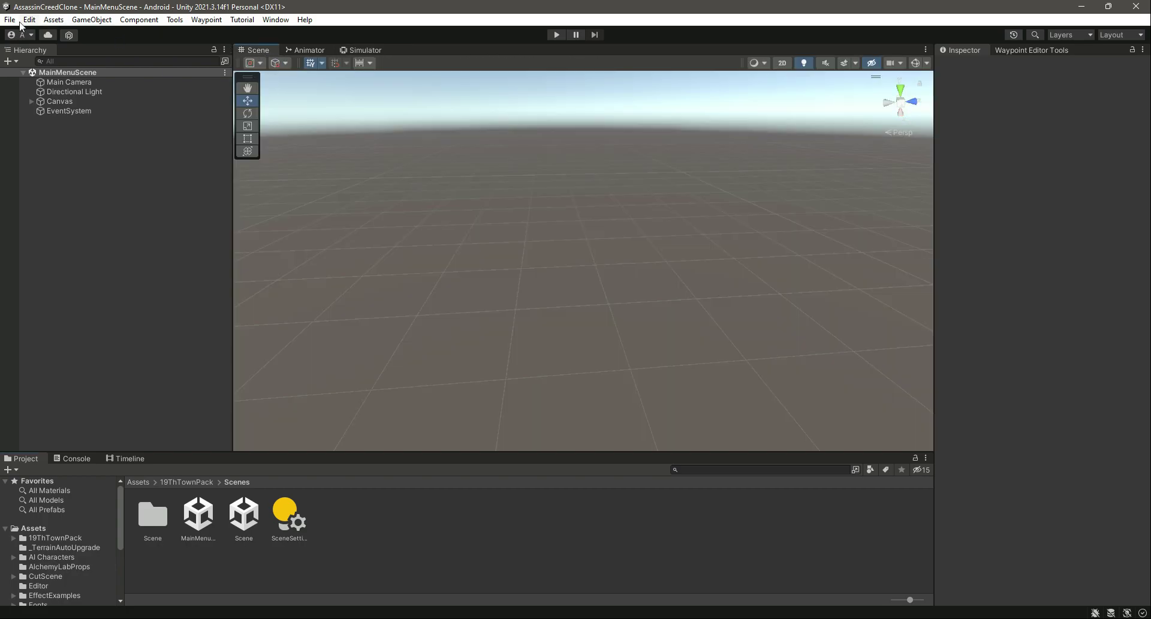
Step: Bring up Build Settings from the File menu, showing Android with both scenes listed
click(10, 20)
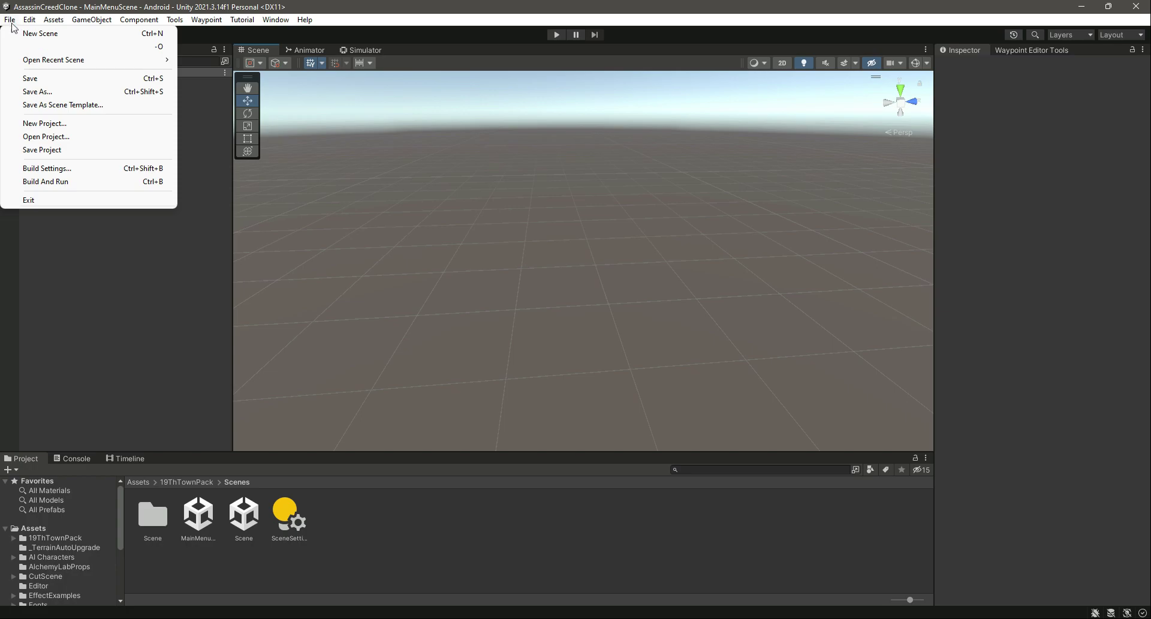
click(47, 167)
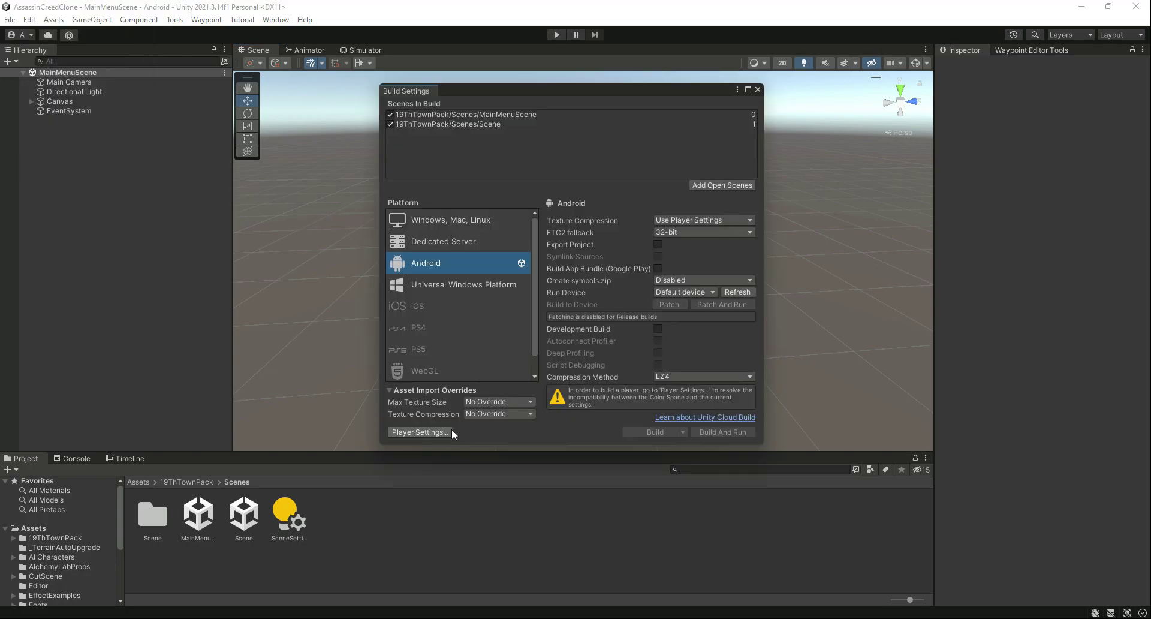
mouse_move(403, 263)
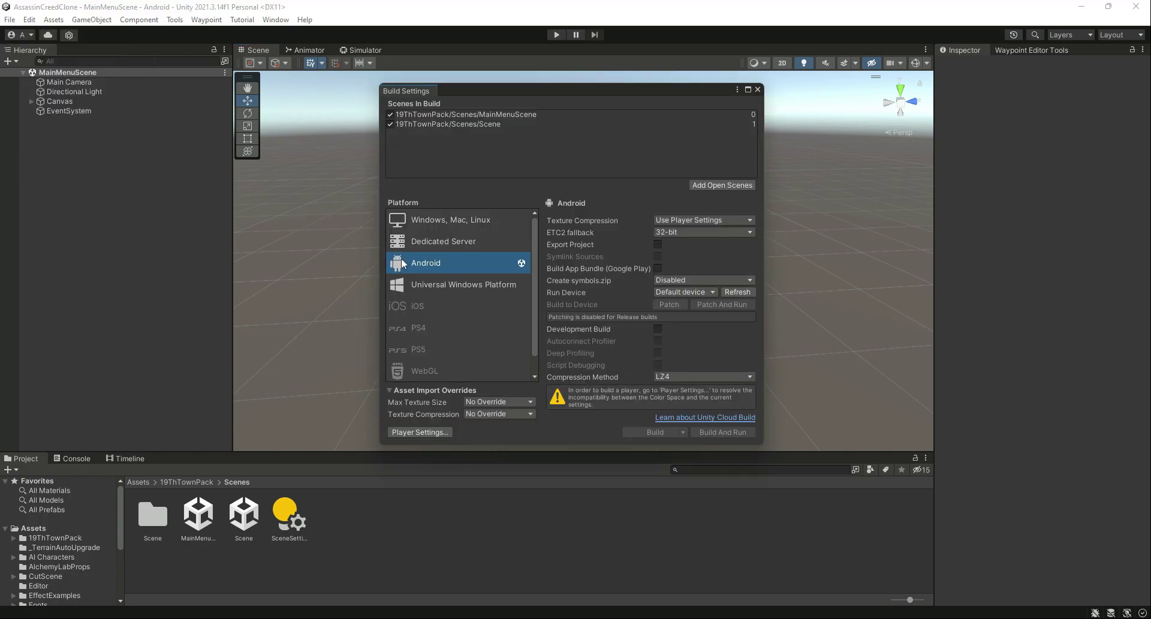
mouse_move(427, 440)
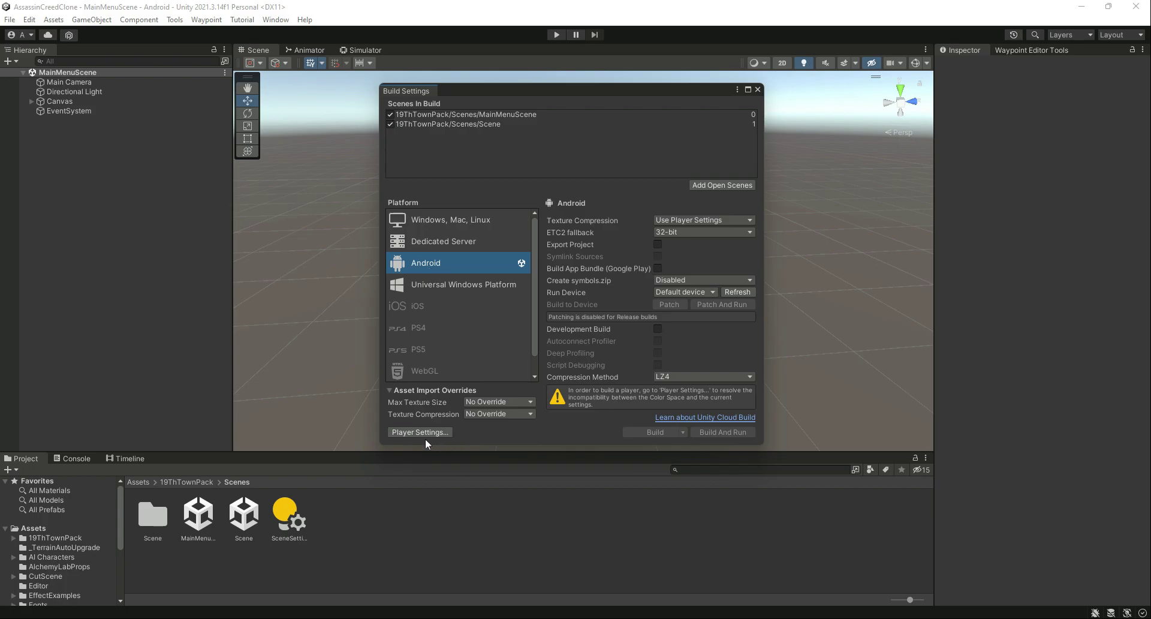
Step: Go from Player Settings to the Editor page, where Unity Remote targets Any Android Device
click(420, 432)
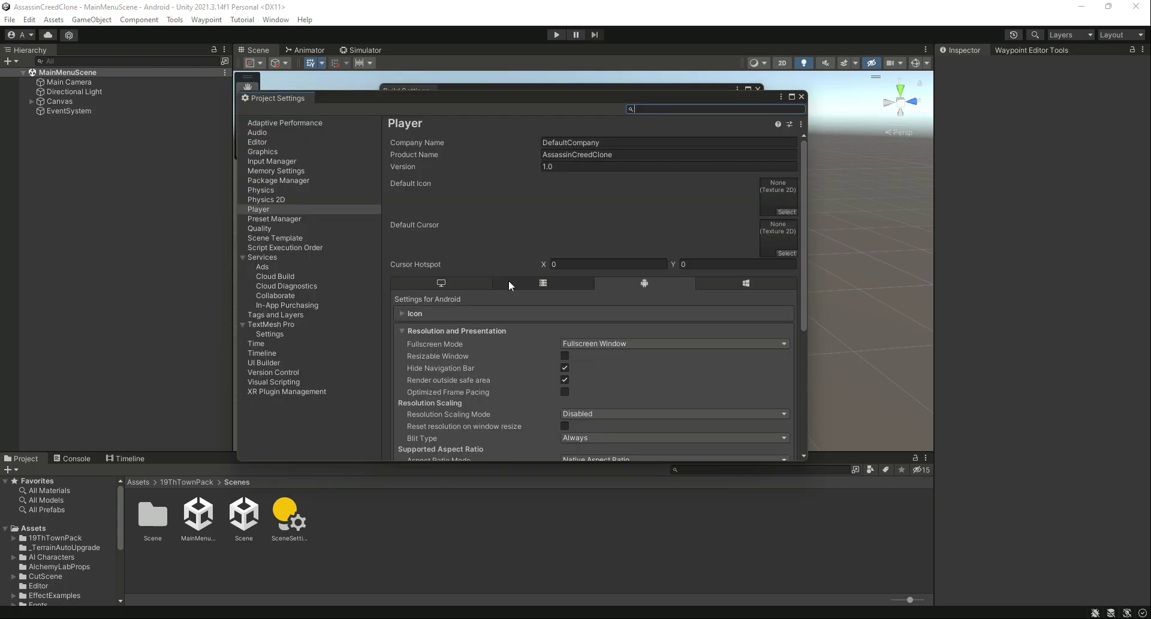
click(257, 142)
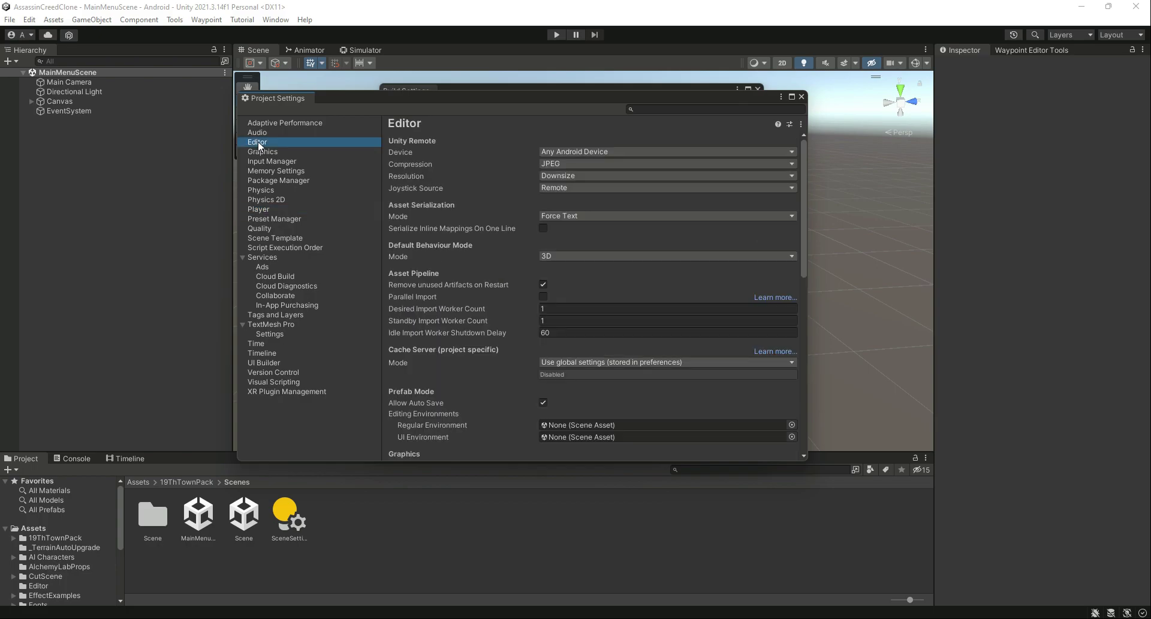
mouse_move(566, 160)
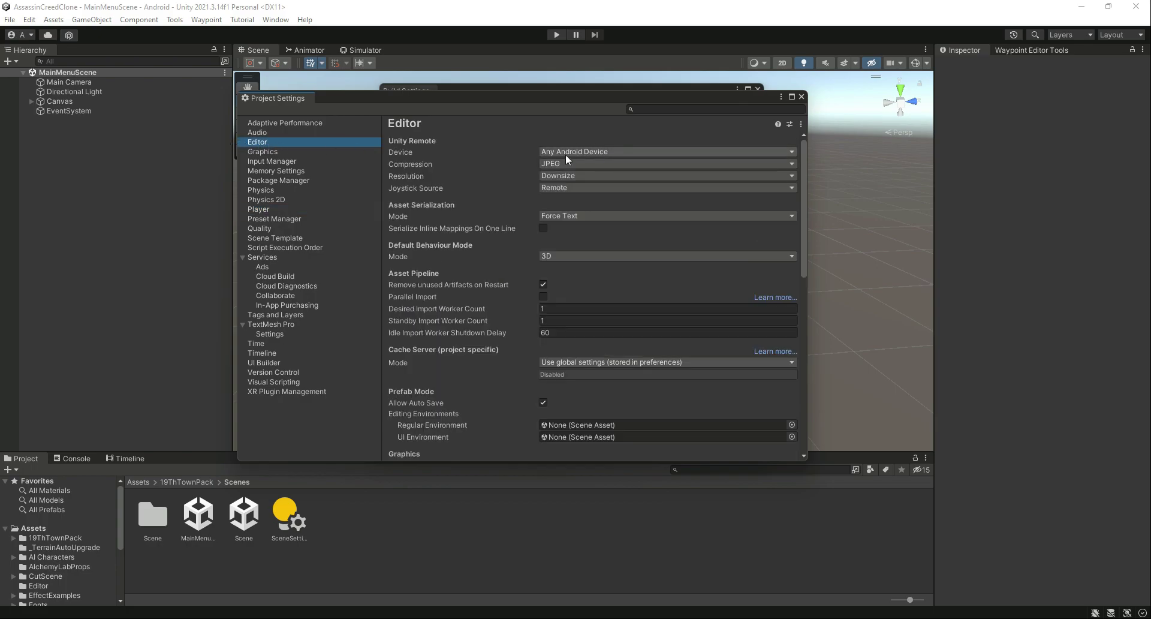
mouse_move(600, 179)
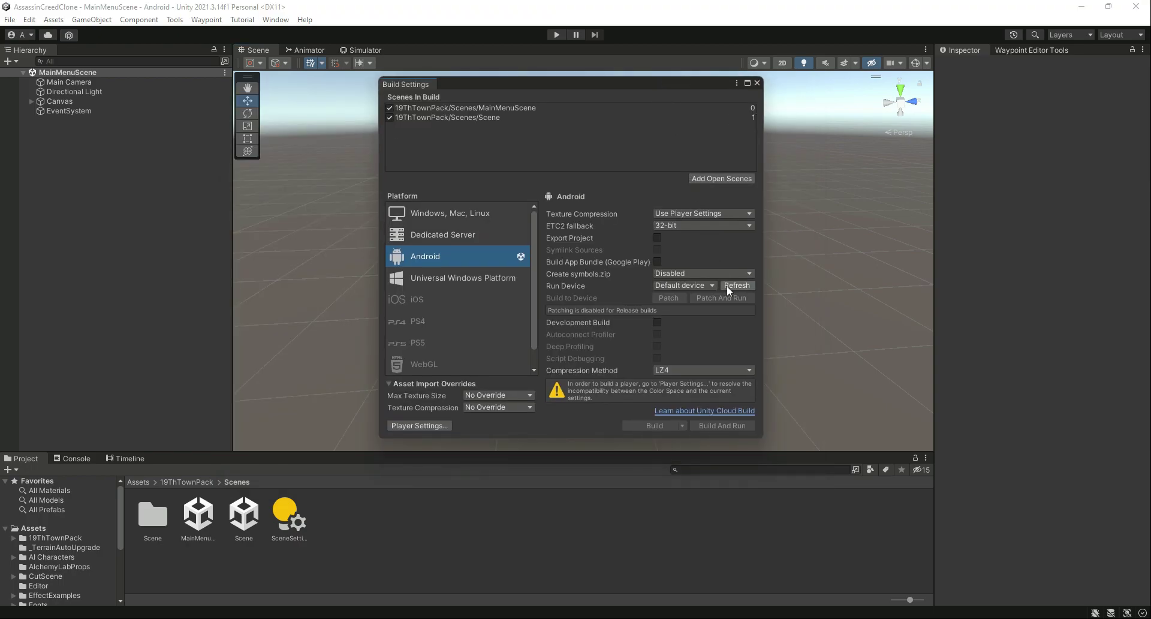
mouse_move(756, 214)
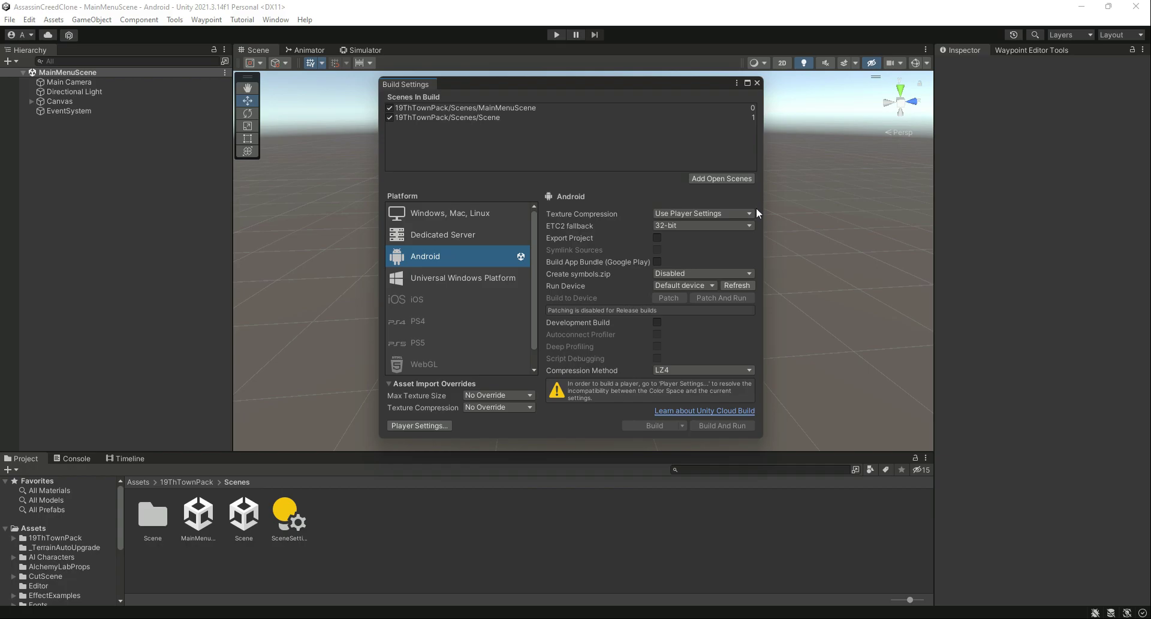
mouse_move(757, 235)
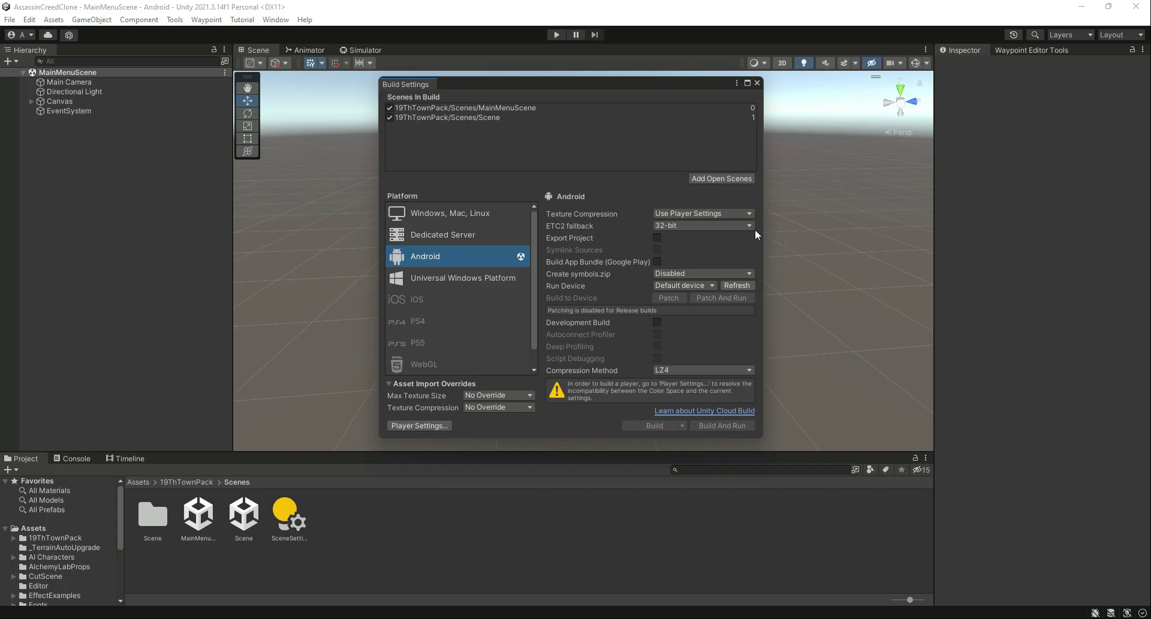
mouse_move(736, 284)
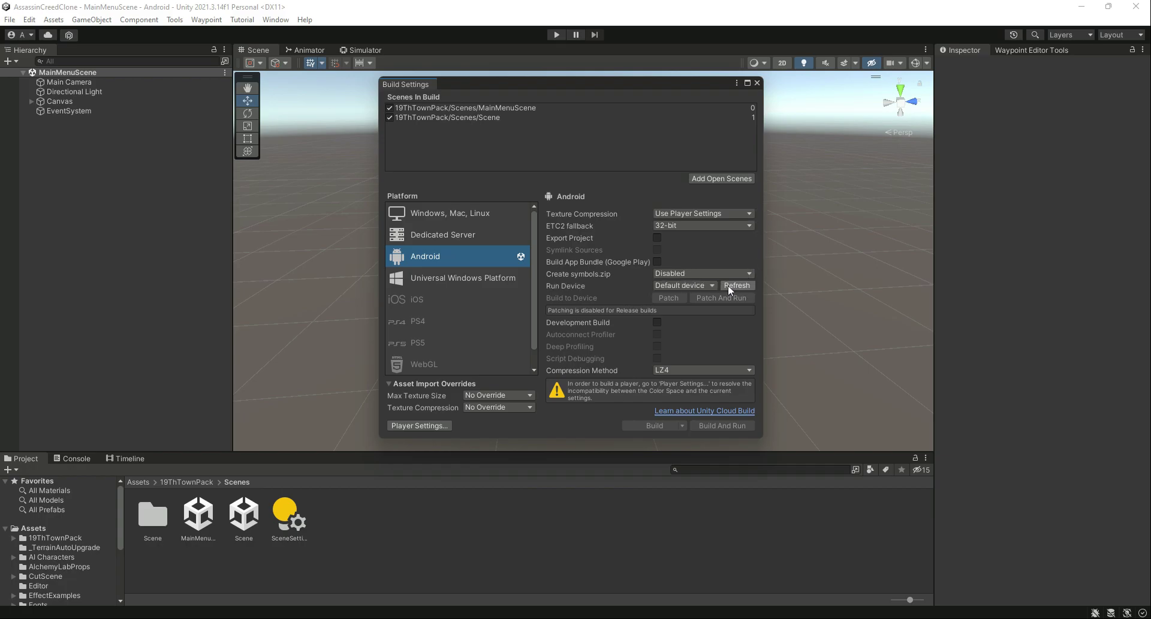
Step: Set the Android Run Device to the connected Samsung SM A536E phone
click(682, 284)
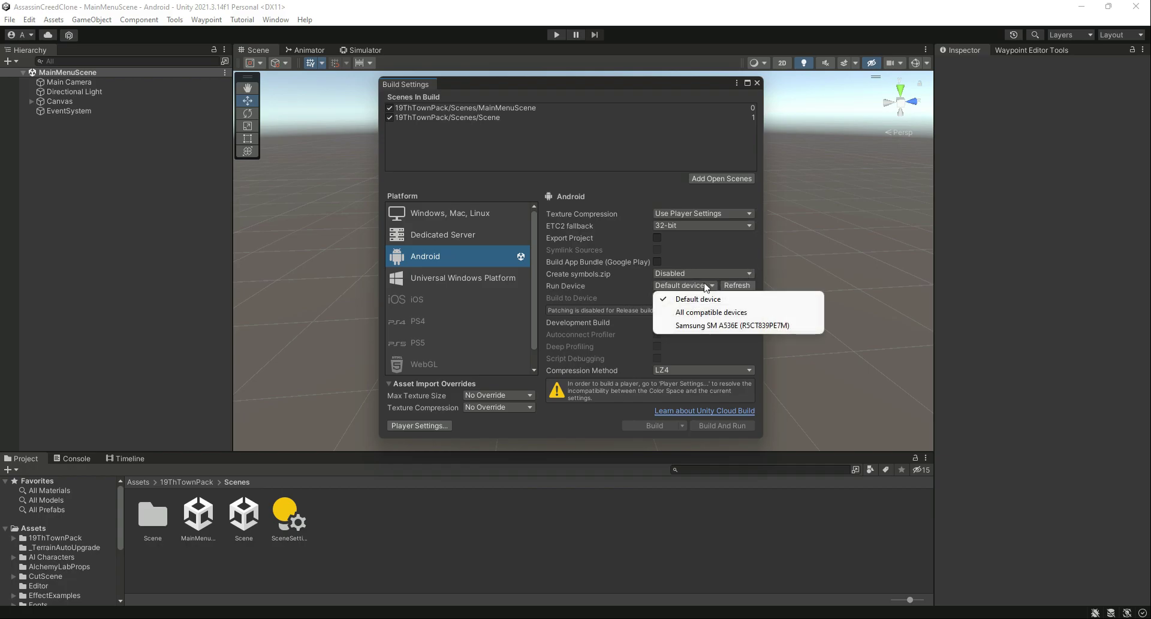
mouse_move(731, 325)
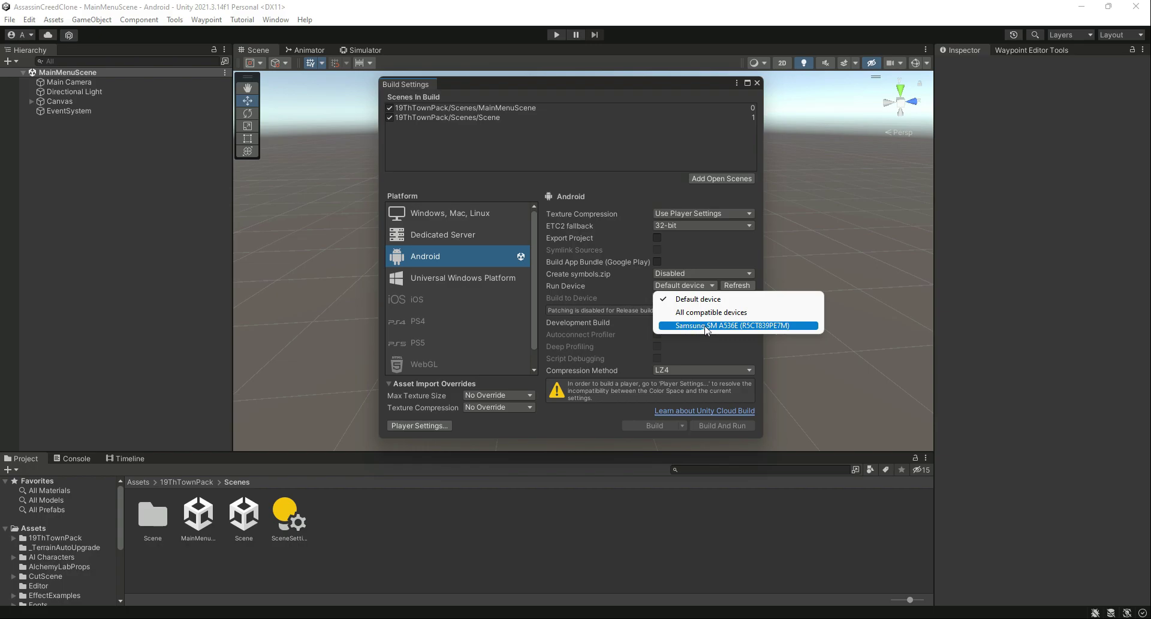
click(738, 325)
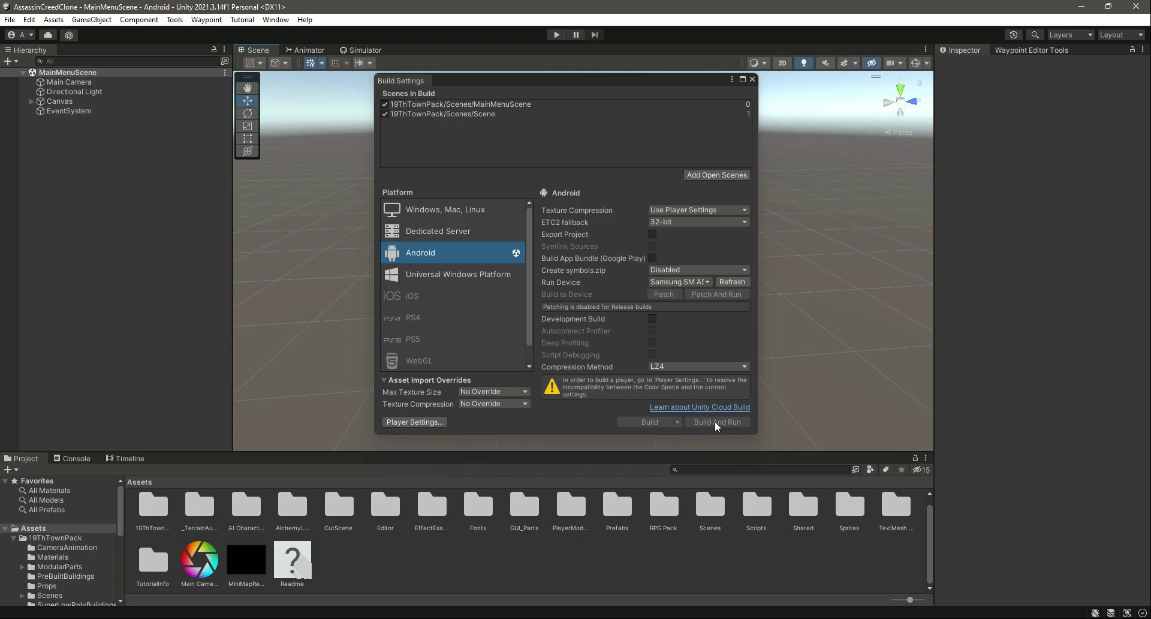
mouse_move(477, 426)
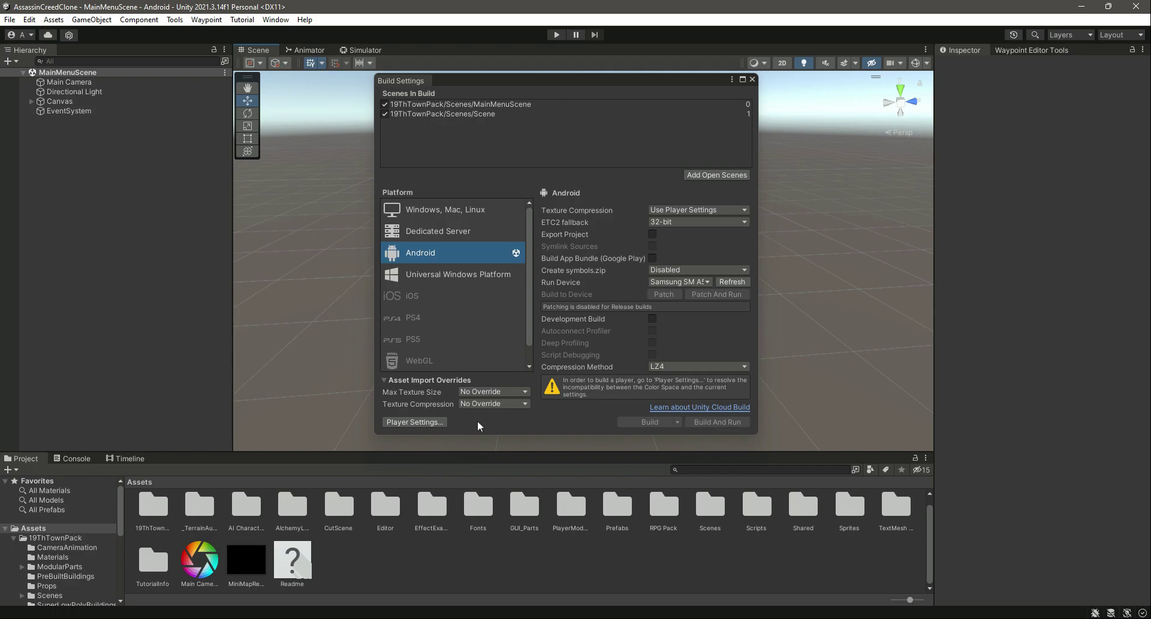
Step: In Player Settings' Other Settings, change the Color Space to clear the incompatibility warning
click(414, 421)
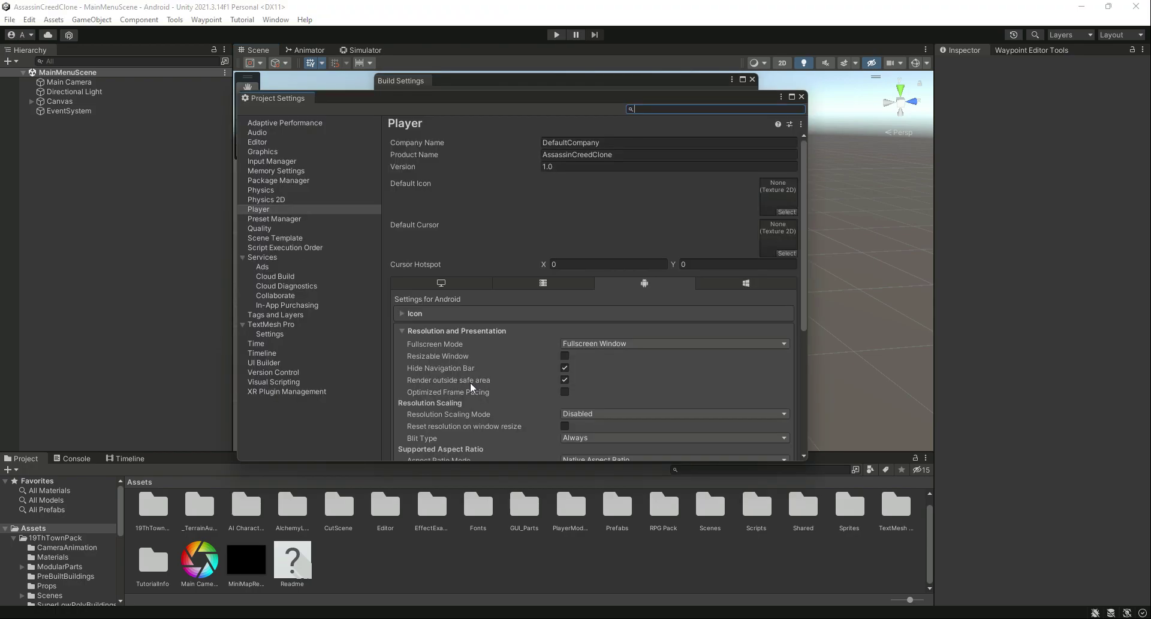
scroll(down, 3)
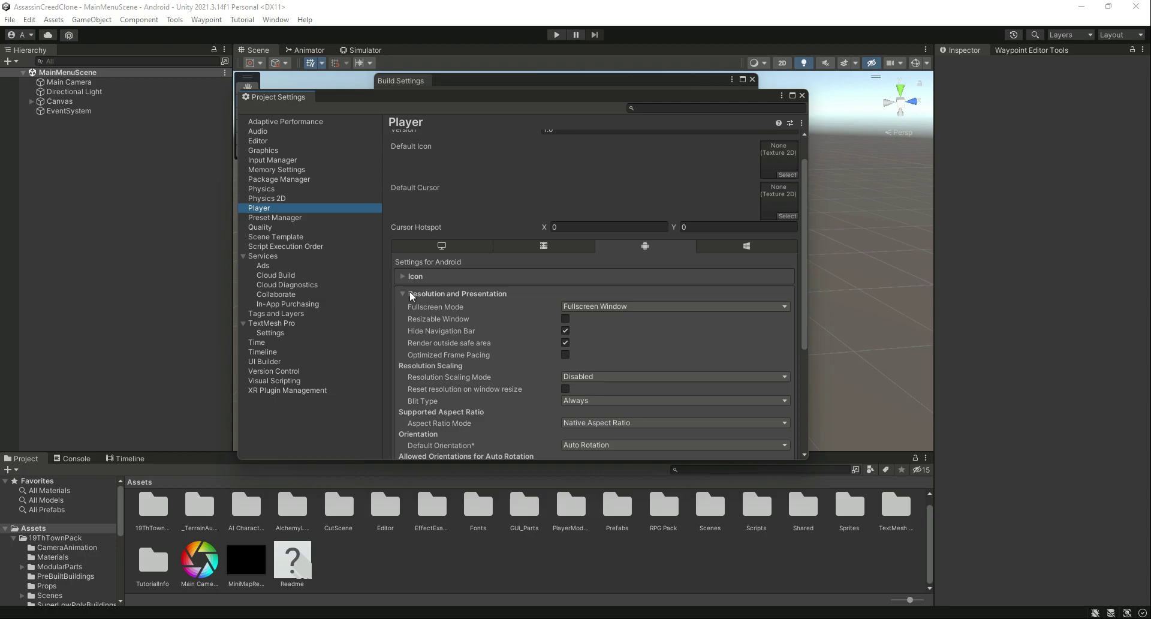
click(403, 293)
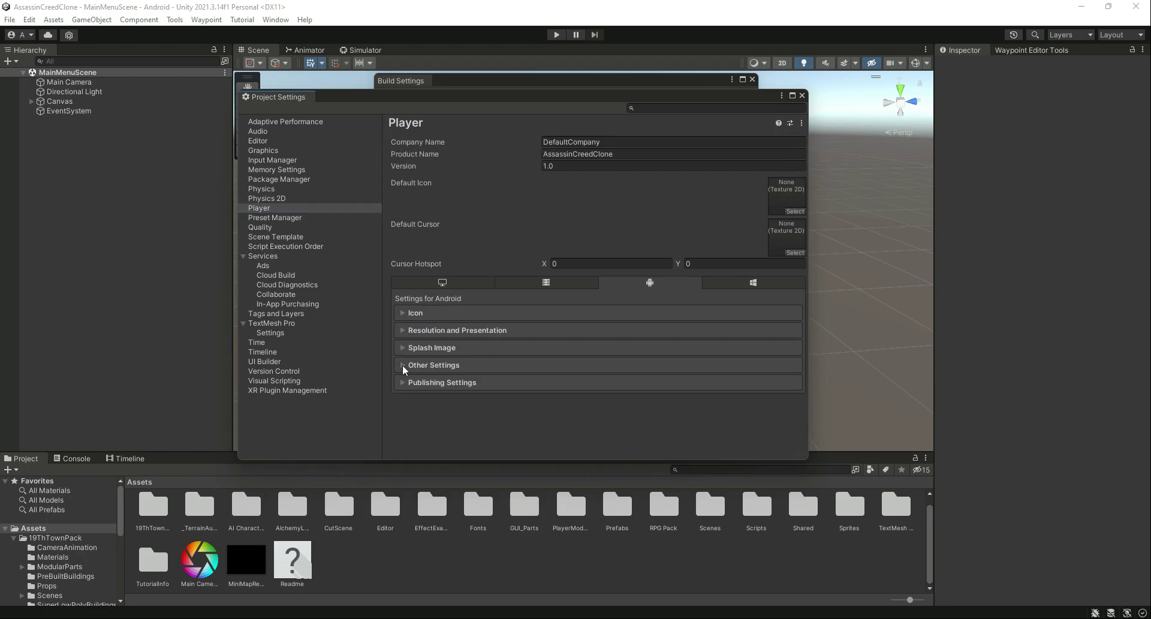
click(433, 365)
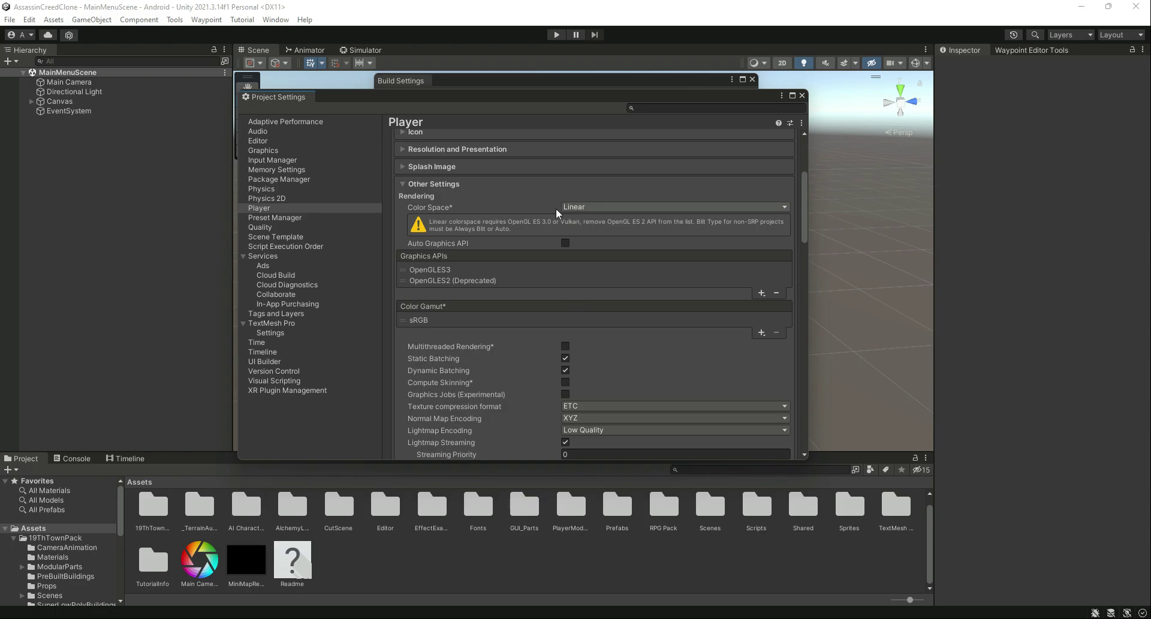
mouse_move(438, 213)
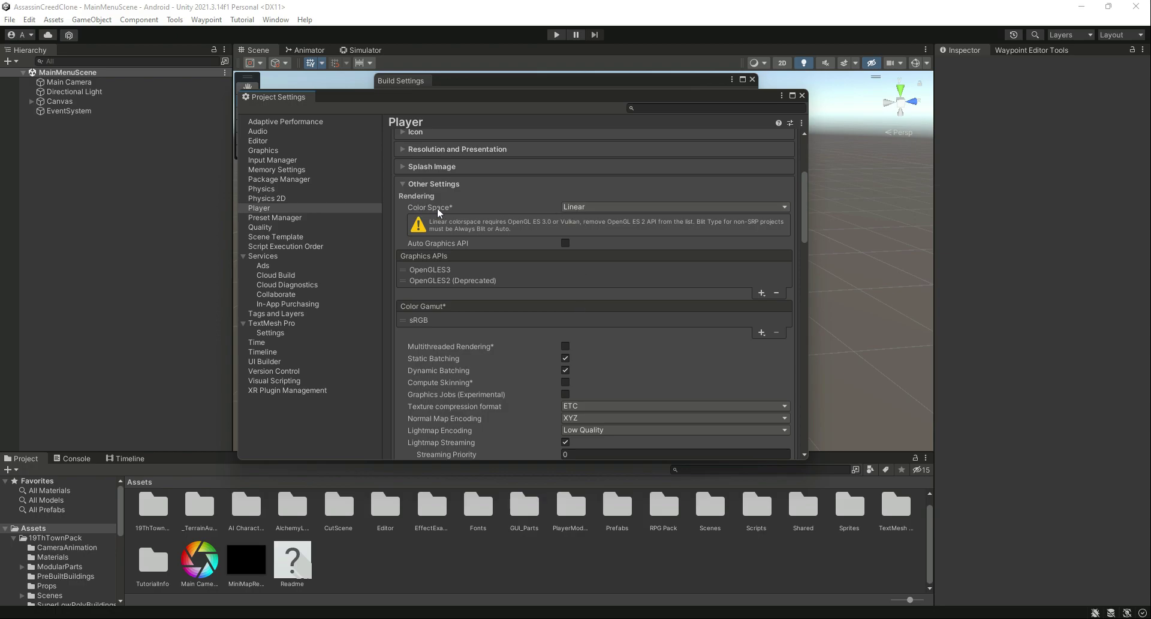
click(591, 221)
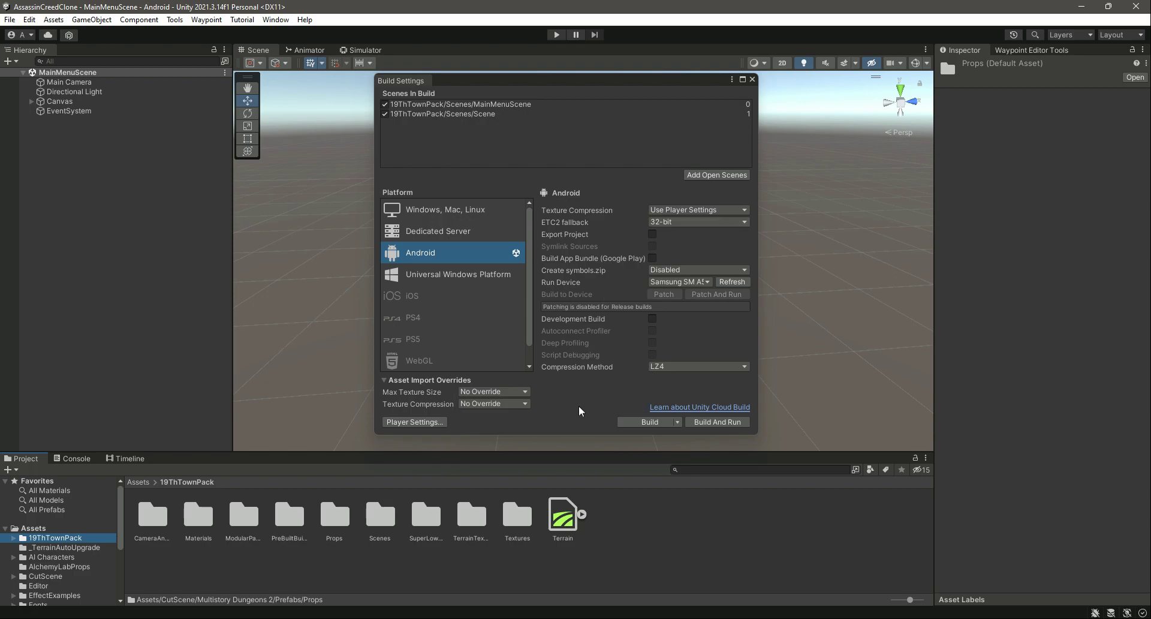
mouse_move(667, 406)
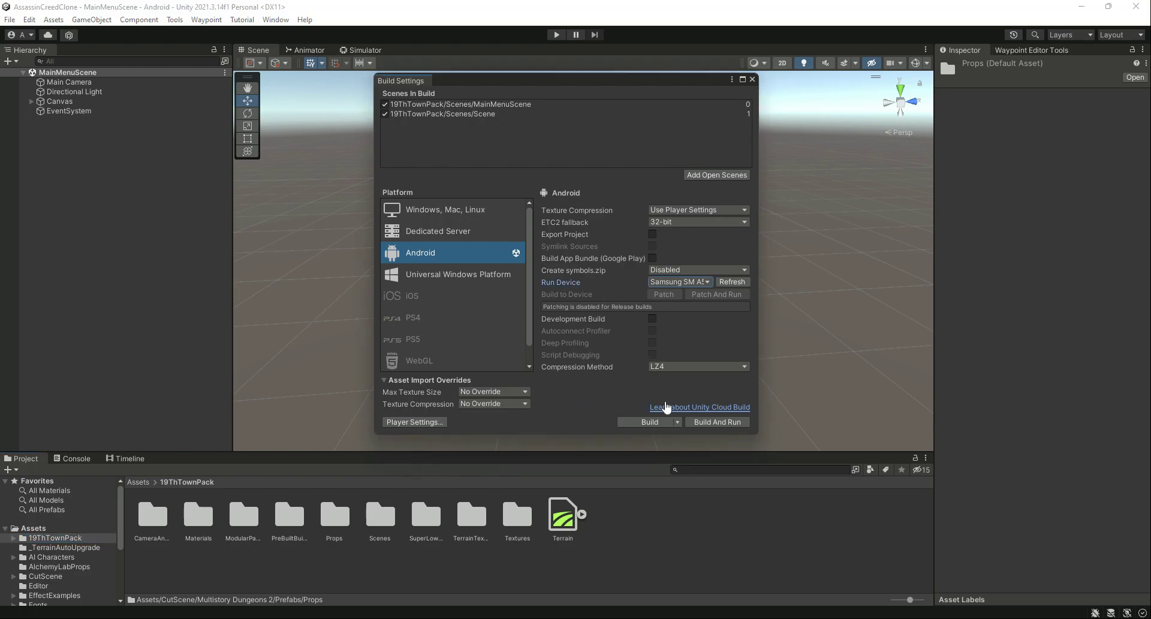
mouse_move(717, 421)
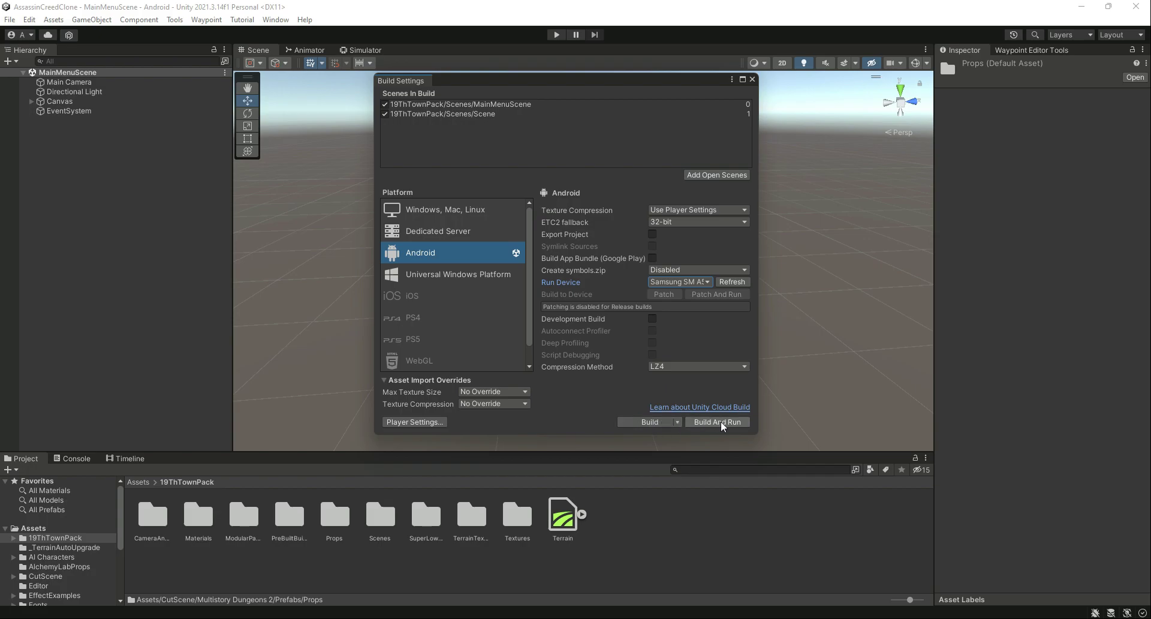
click(676, 282)
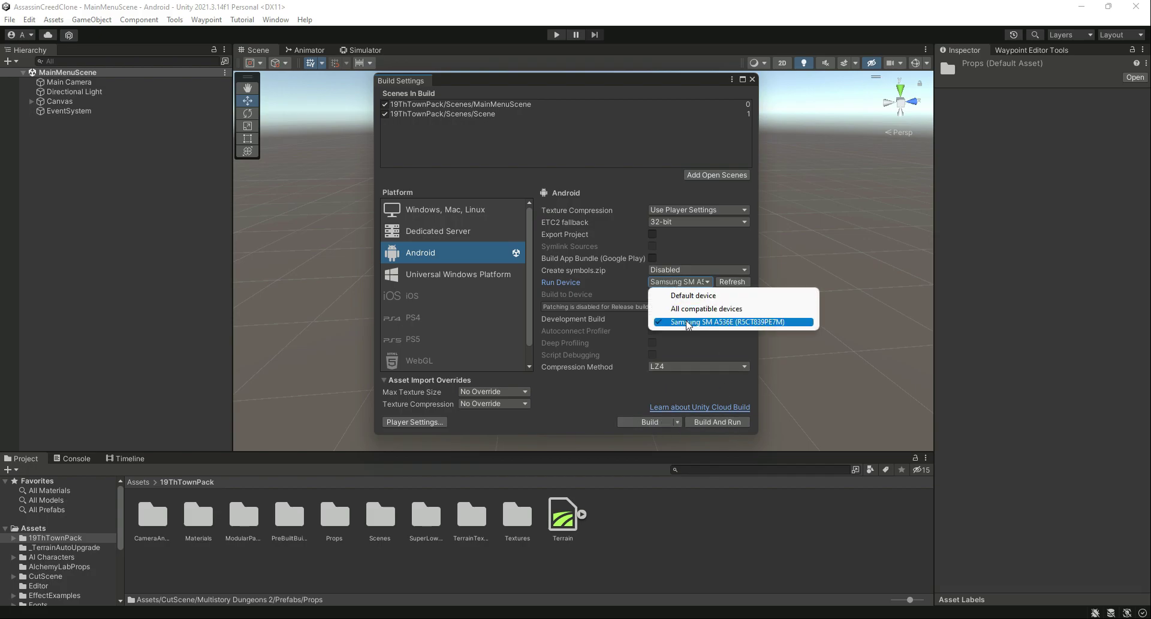
click(727, 323)
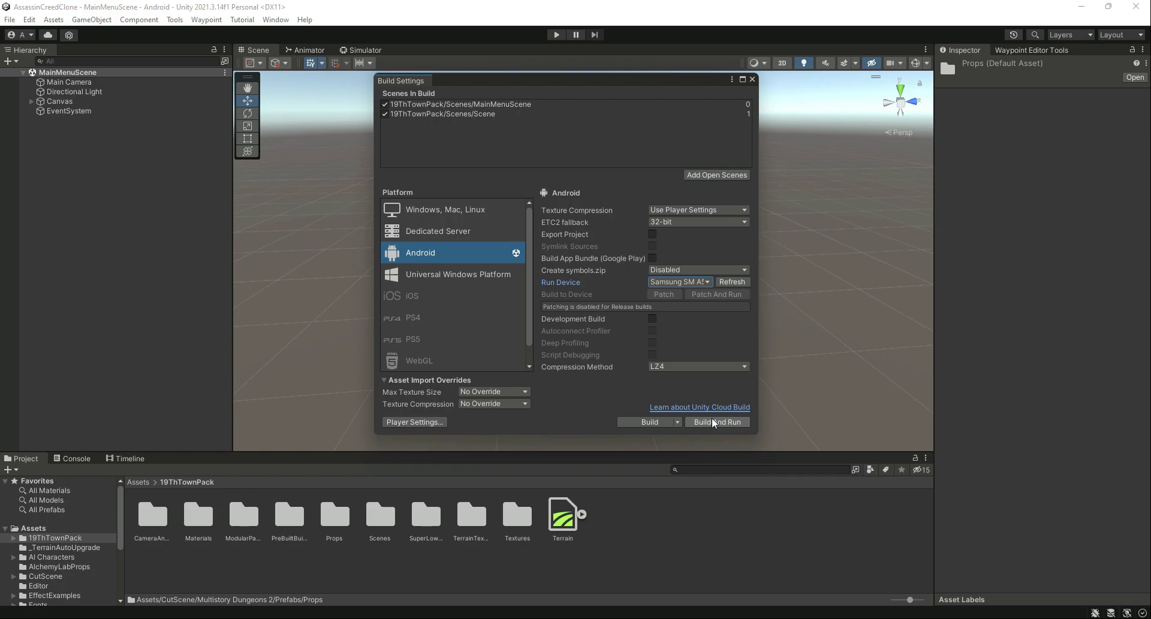
mouse_move(725, 427)
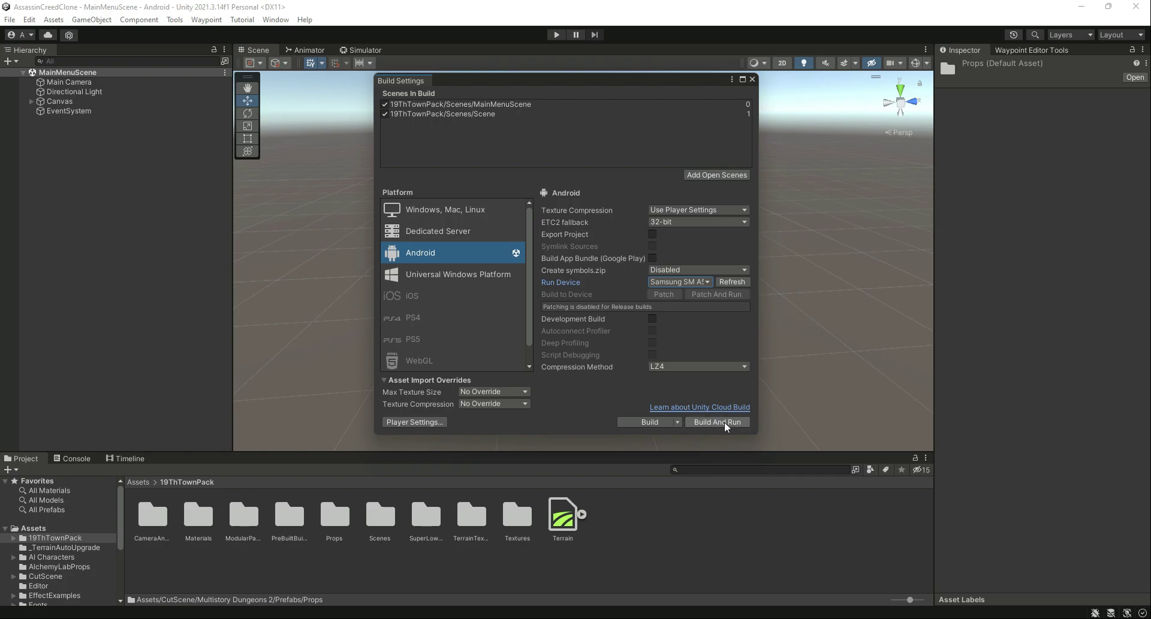
mouse_move(710, 358)
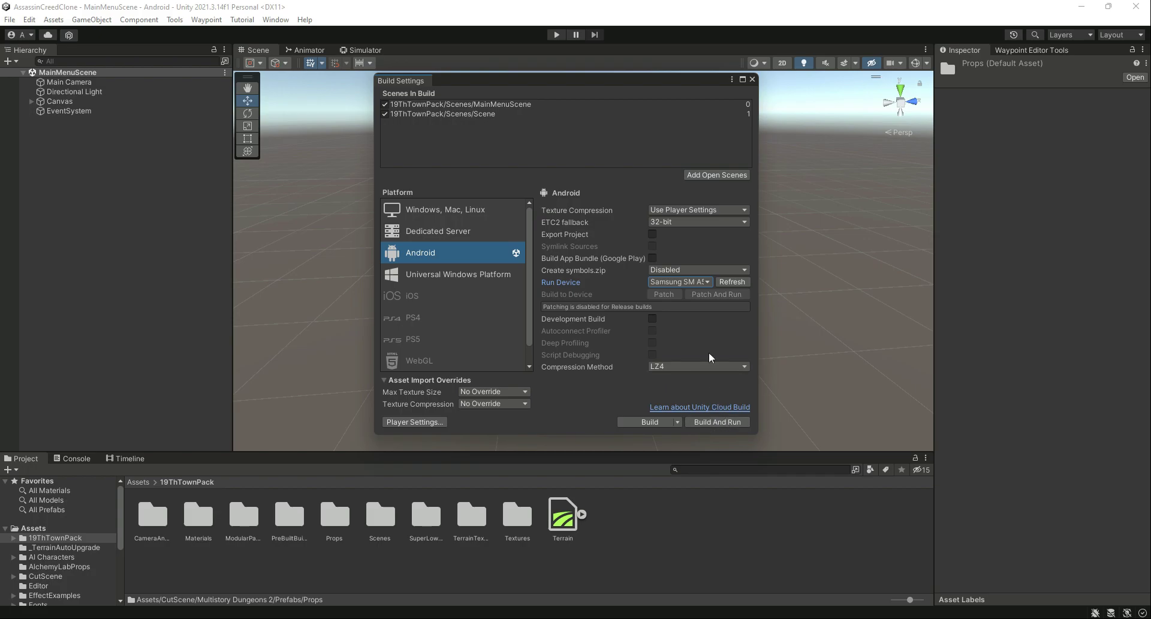
mouse_move(722, 228)
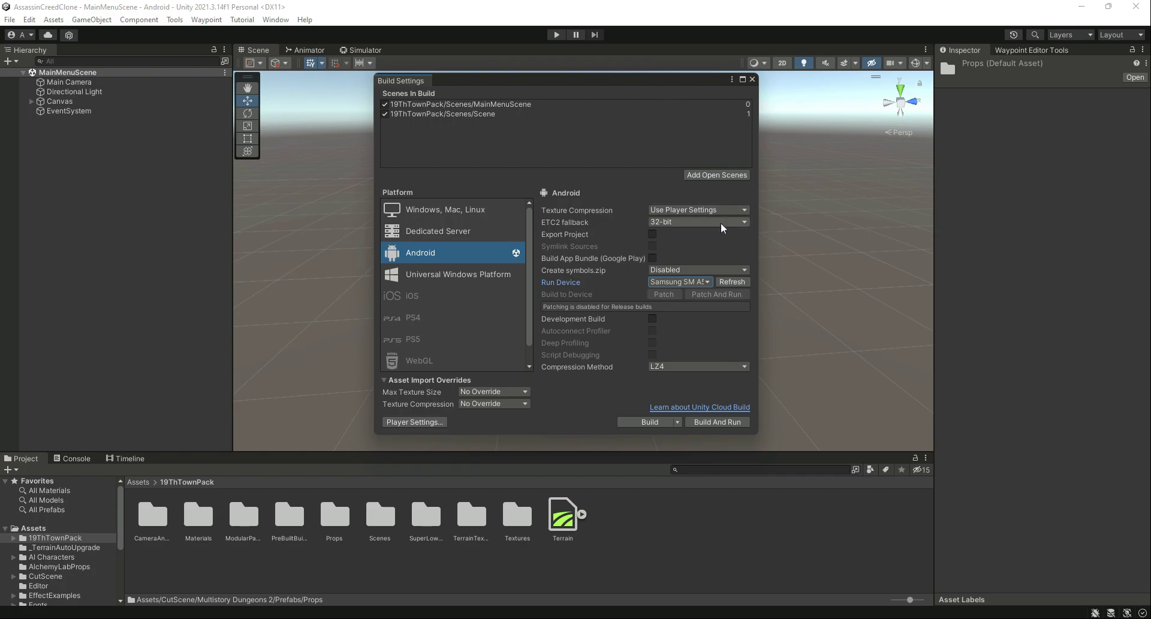
mouse_move(748, 104)
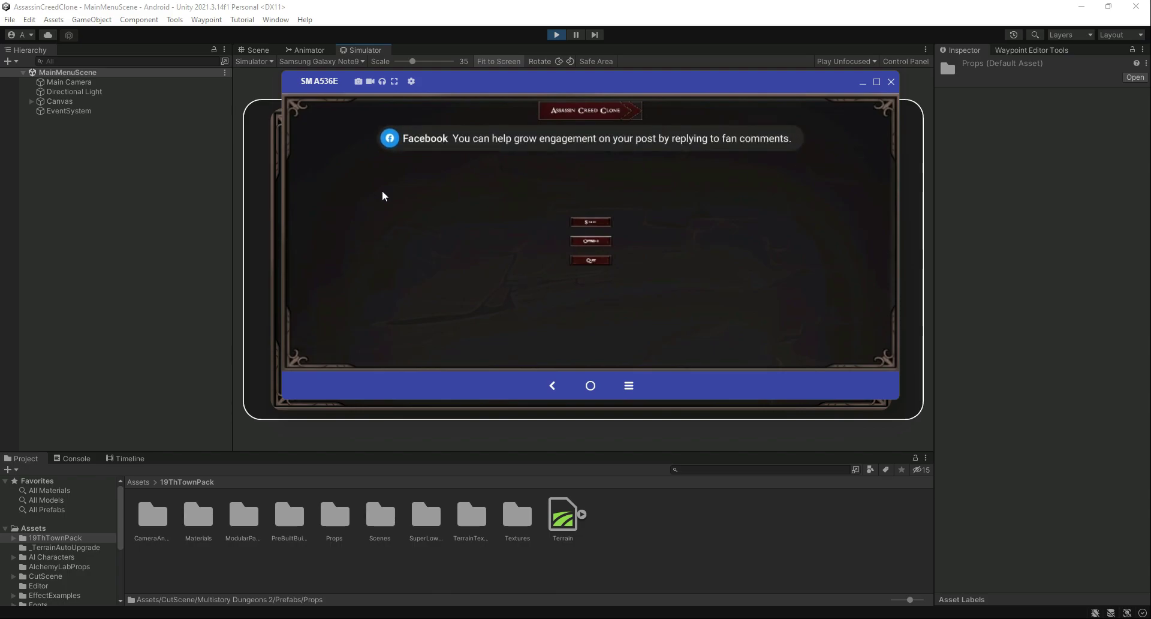
Step: Start the game on the phone, moving from the main menu into the 3D town level
click(590, 222)
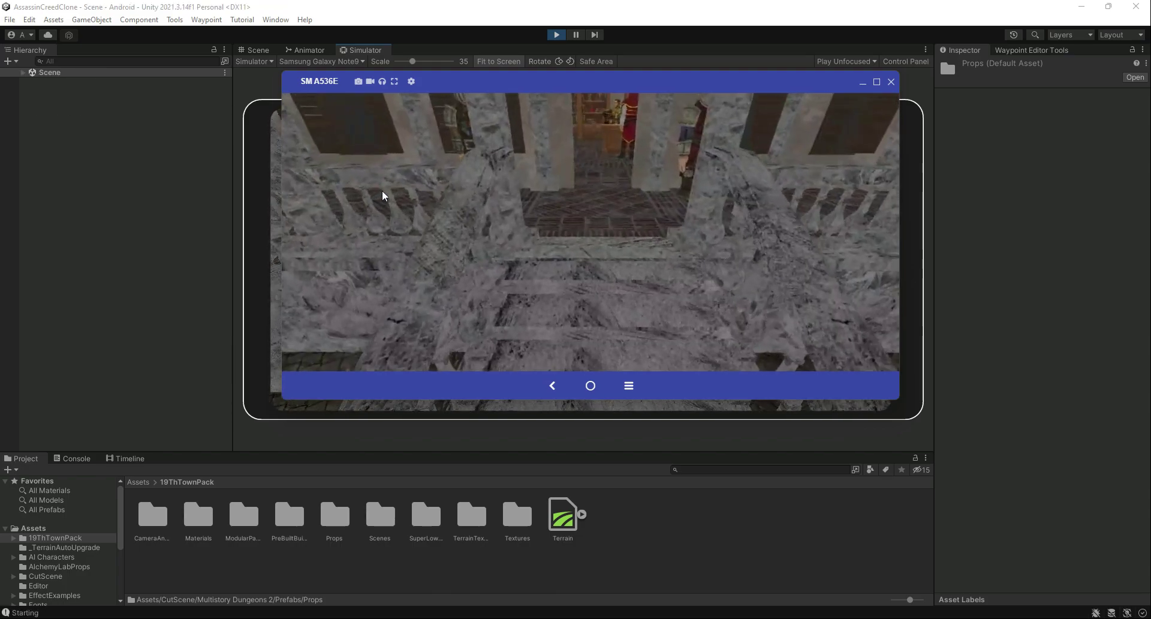